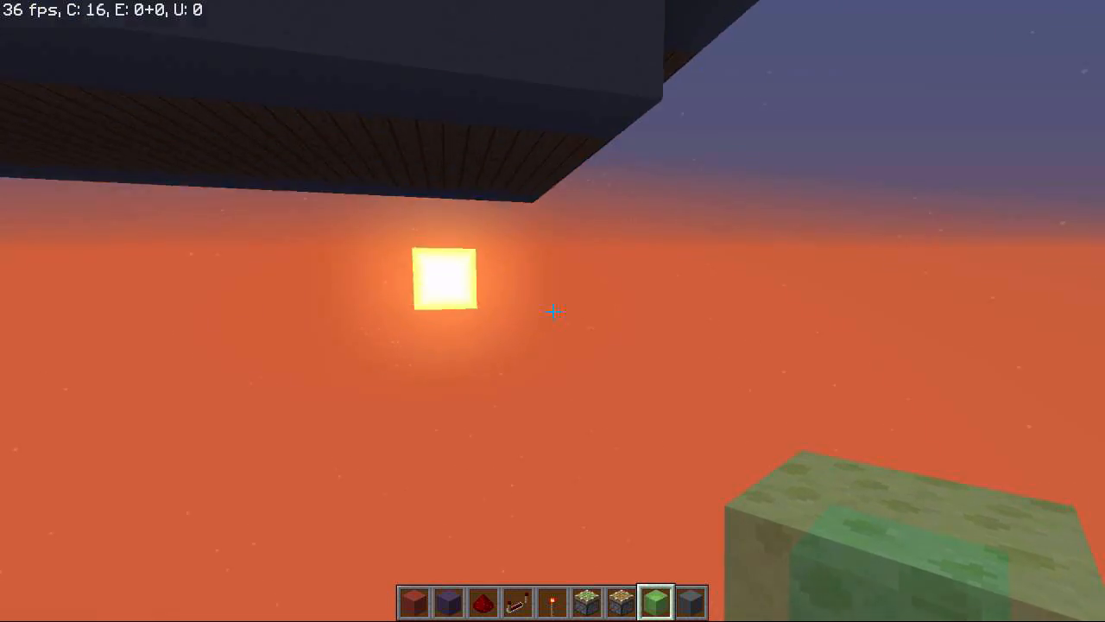
mouse_move(552, 311)
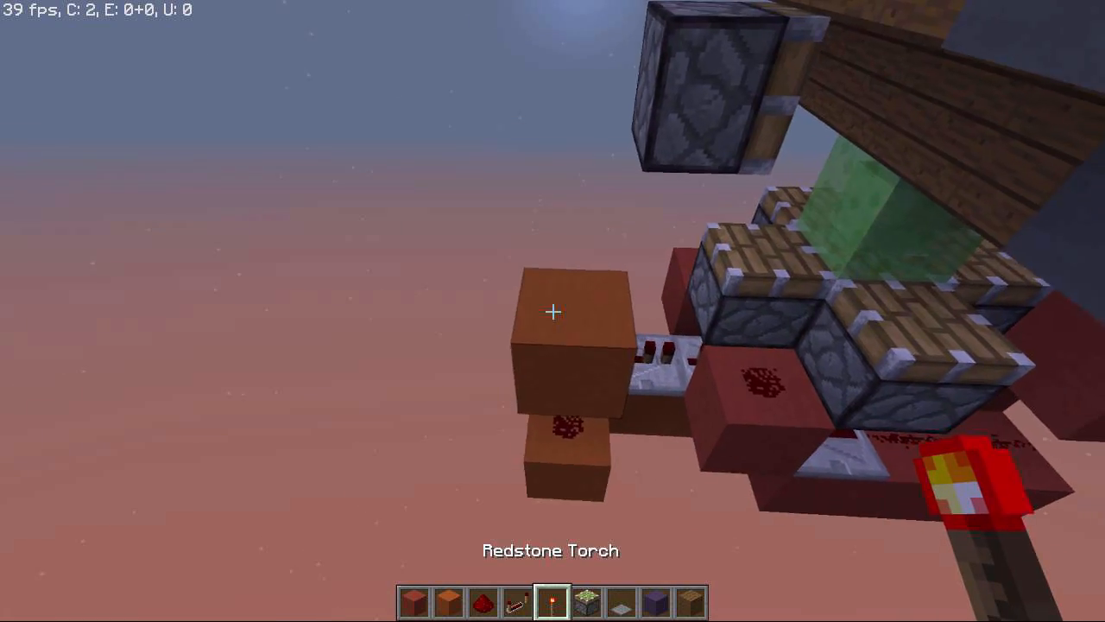
mouse_move(553, 311)
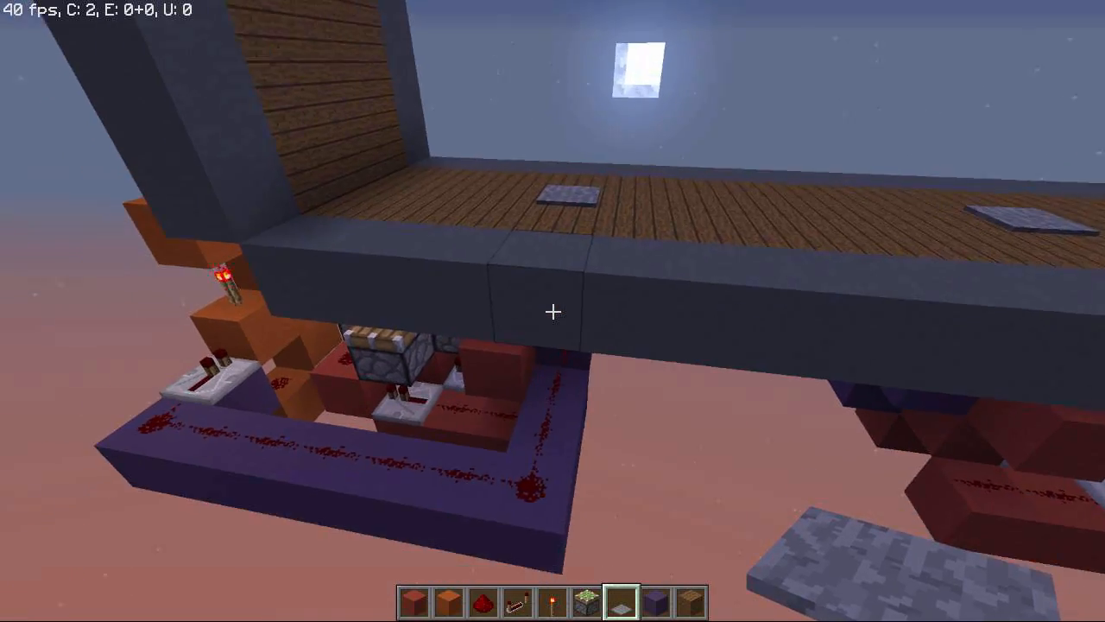
mouse_move(553, 310)
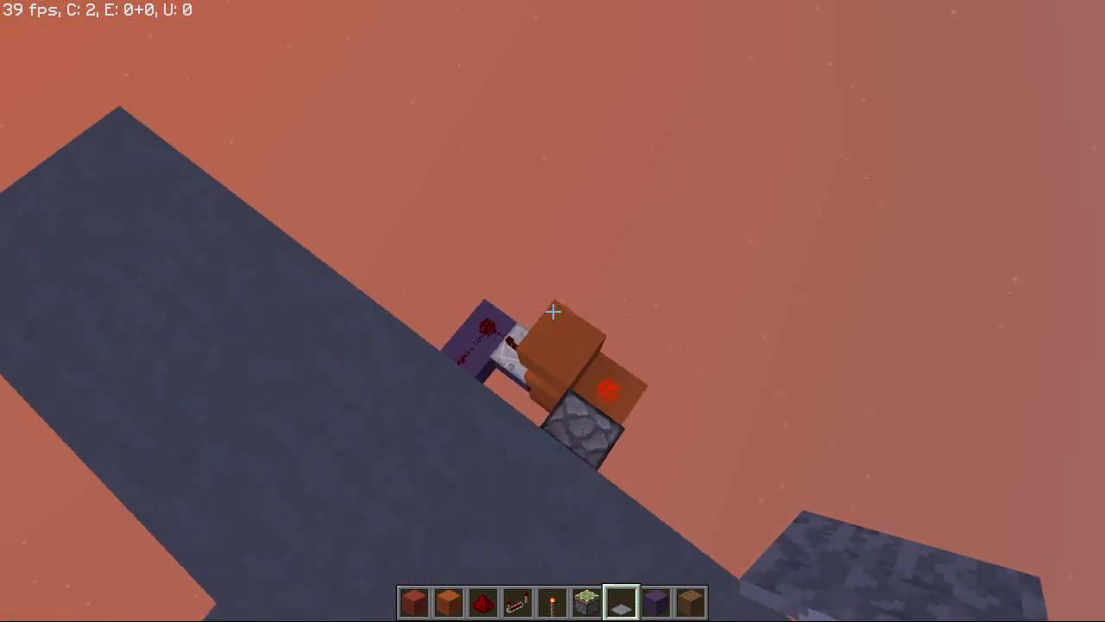
key("e")
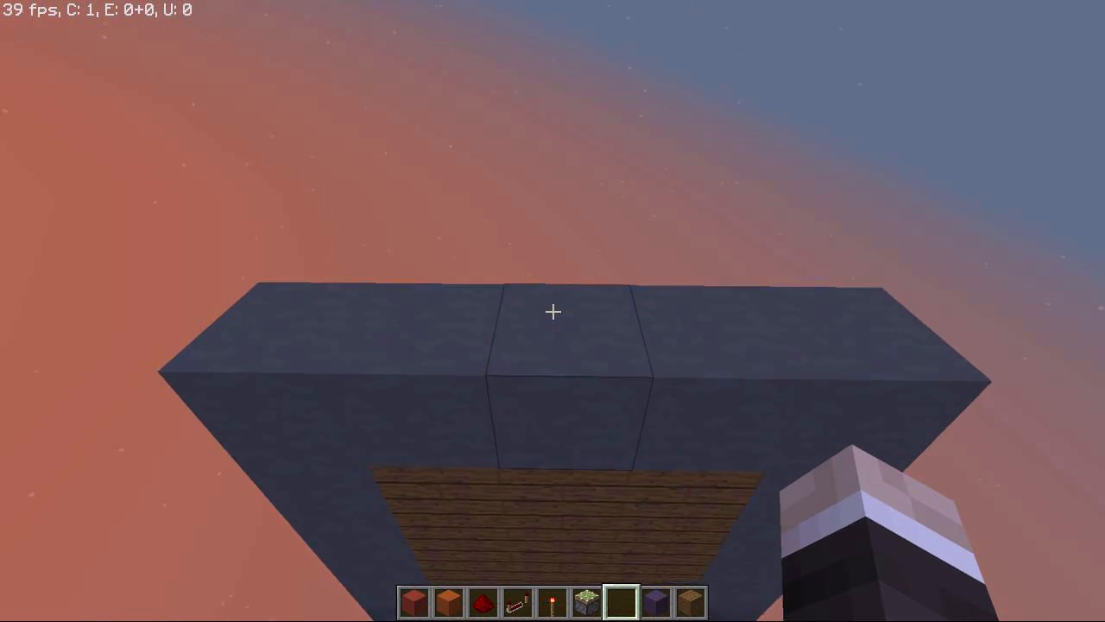
Step: Search the creative inventory for "slab" and put a Stone Slab in the hotbar
key("e")
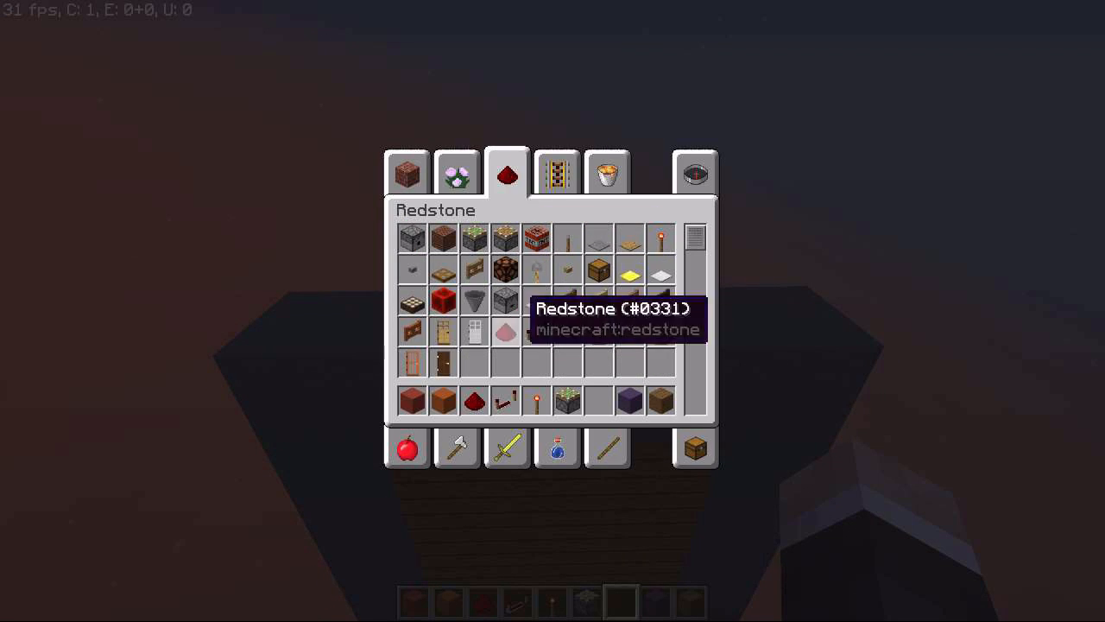
left_click(694, 173)
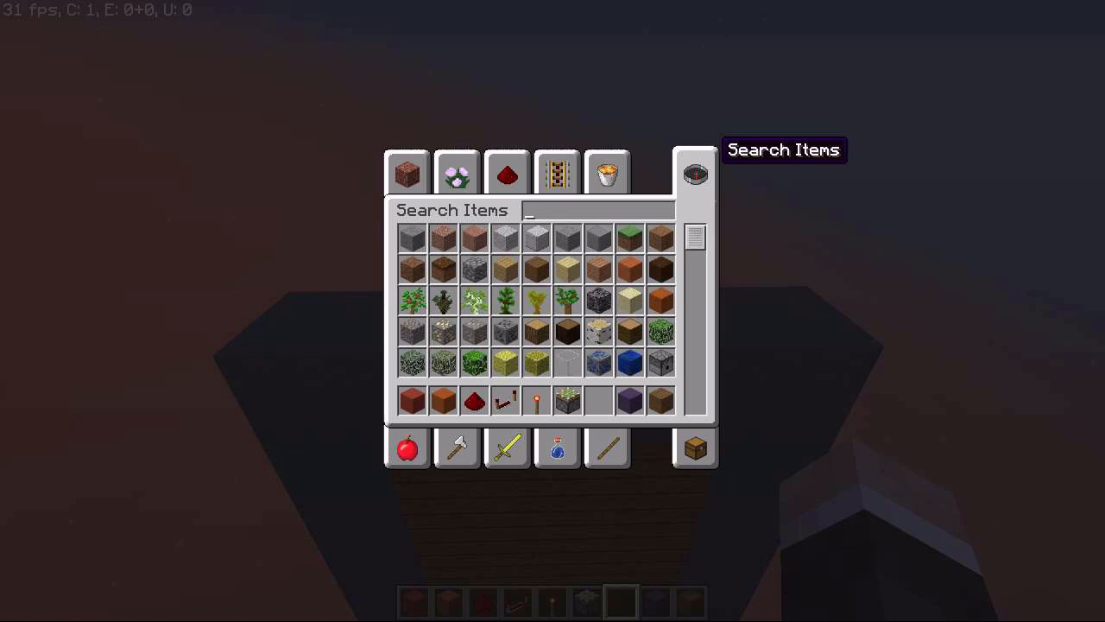
type("slab")
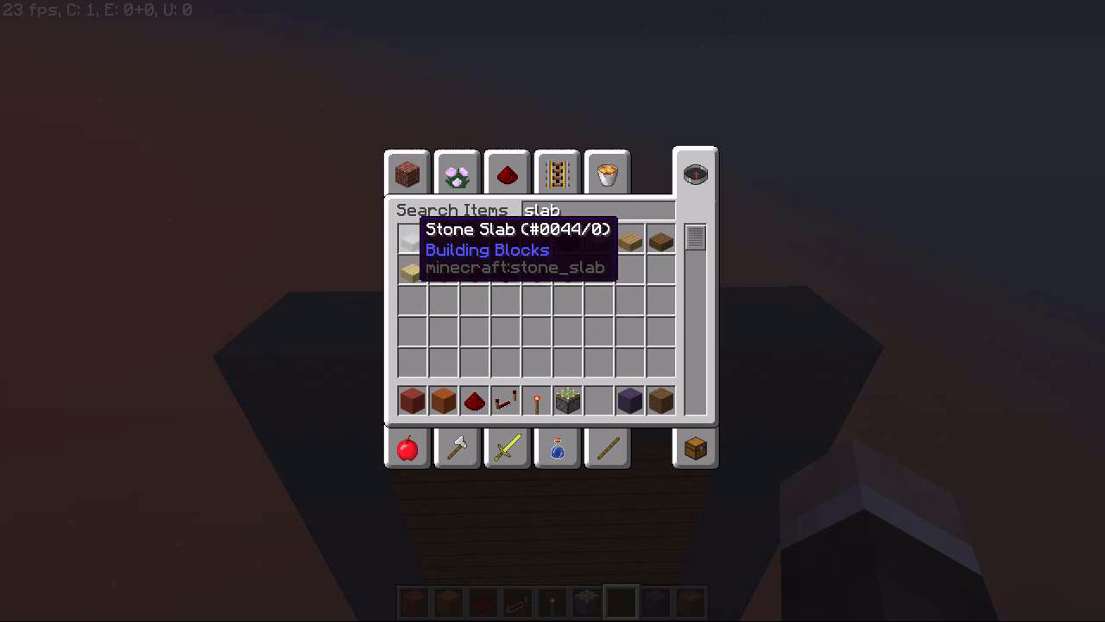
key("e")
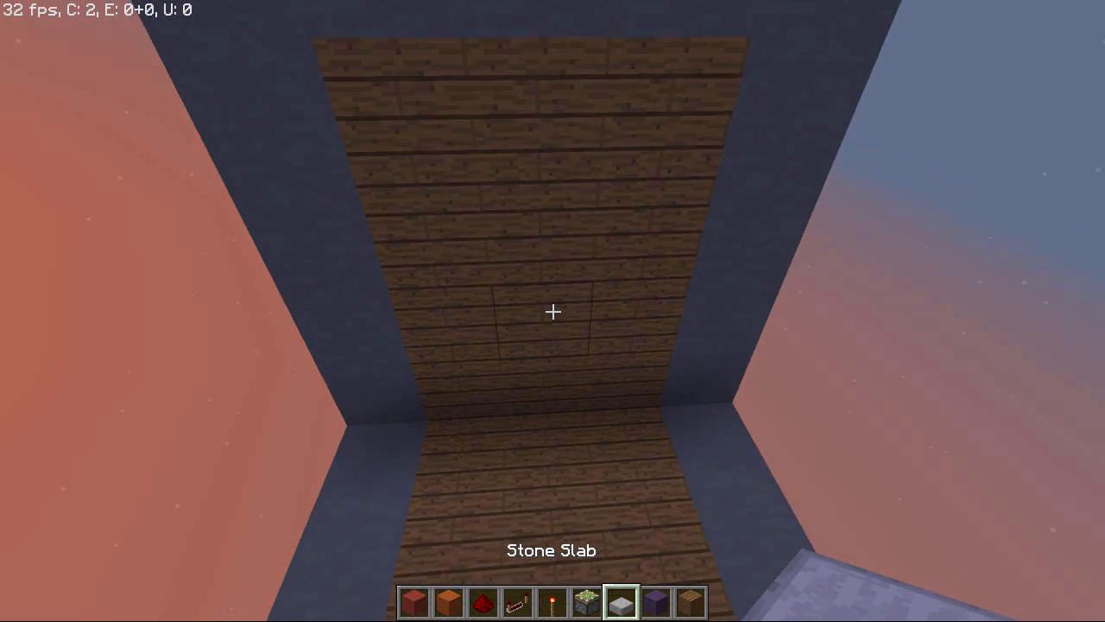